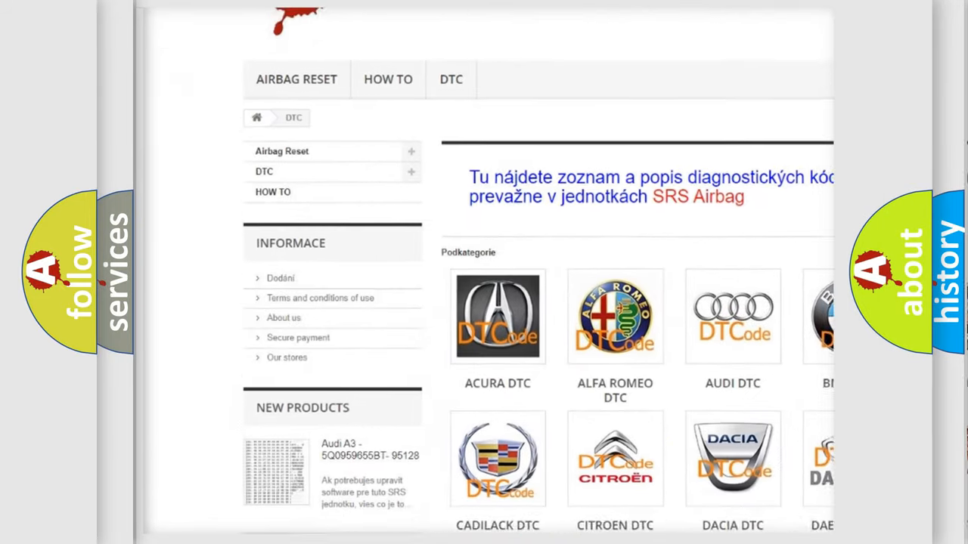
{"action": "scroll", "scroll_direction": "down", "scroll_amount": 3}
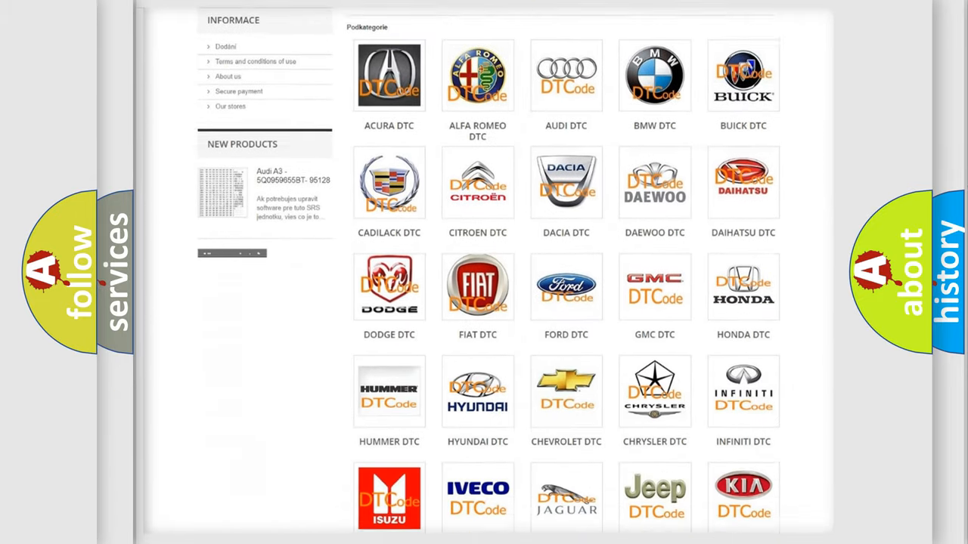
{"action": "scroll", "scroll_direction": "down", "scroll_amount": 3}
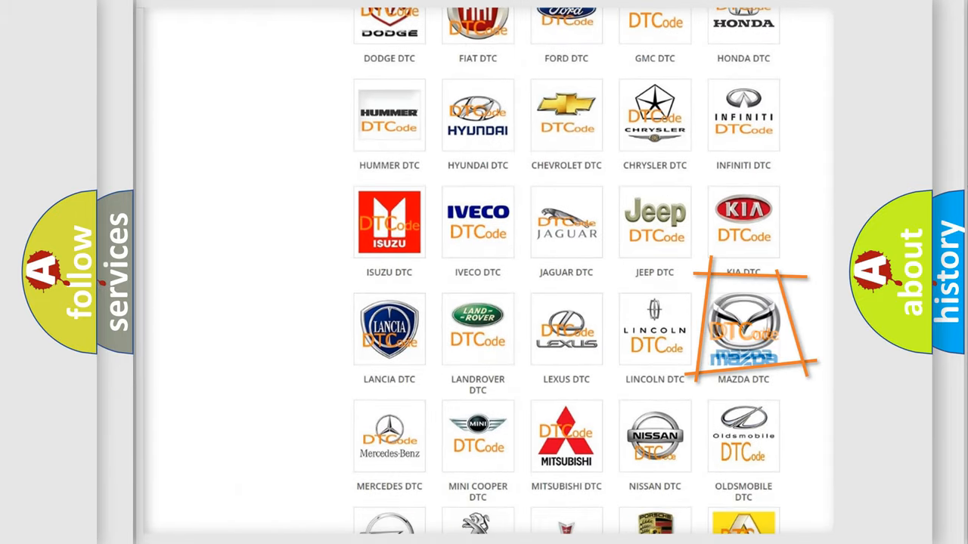